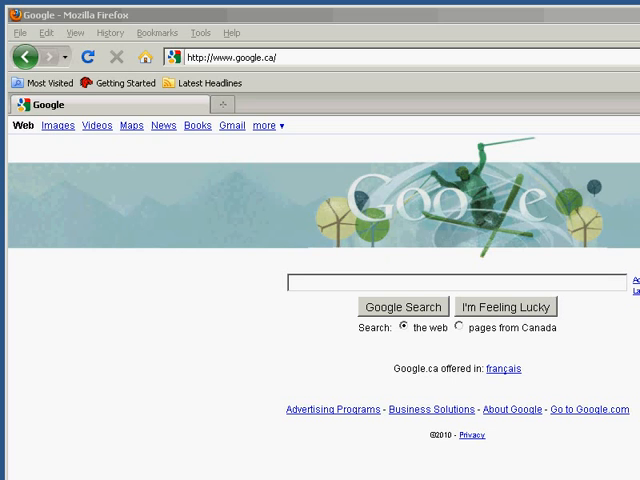
mouse_move(436, 20)
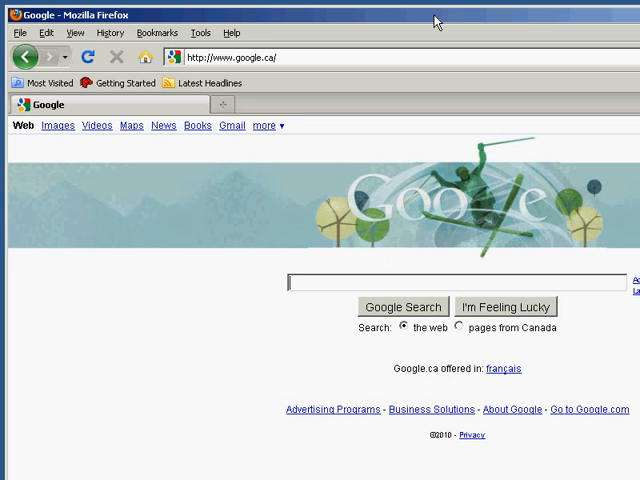
mouse_move(432, 22)
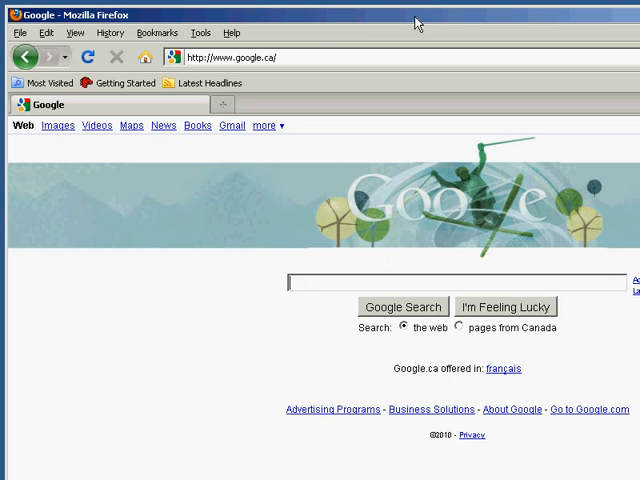
mouse_move(200, 32)
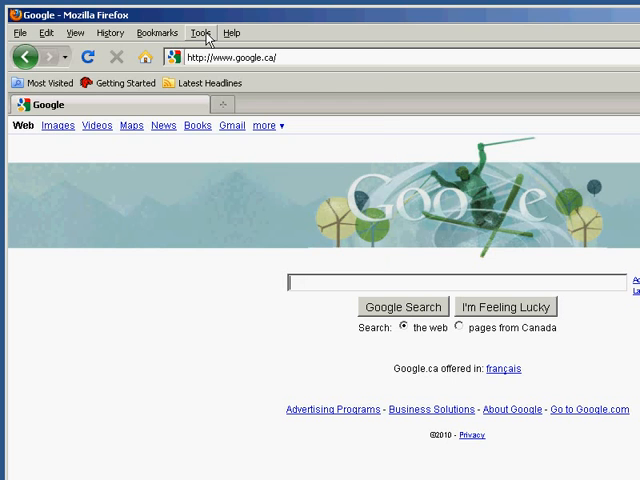
Open the Add-ons manager from the Tools menu, listing Adobe Acrobat, Google Update and Java.
click(200, 32)
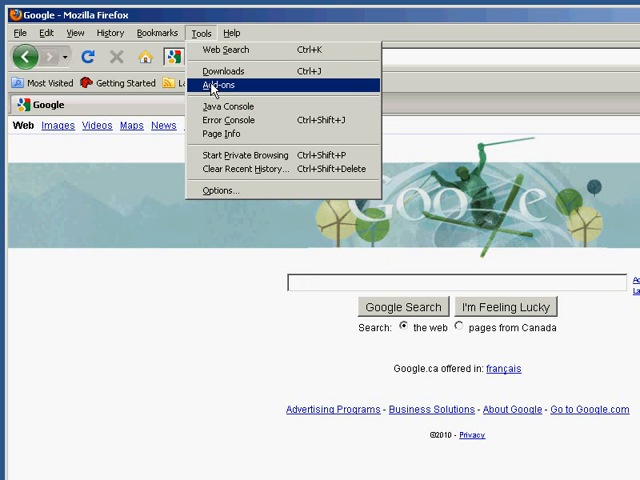
click(216, 84)
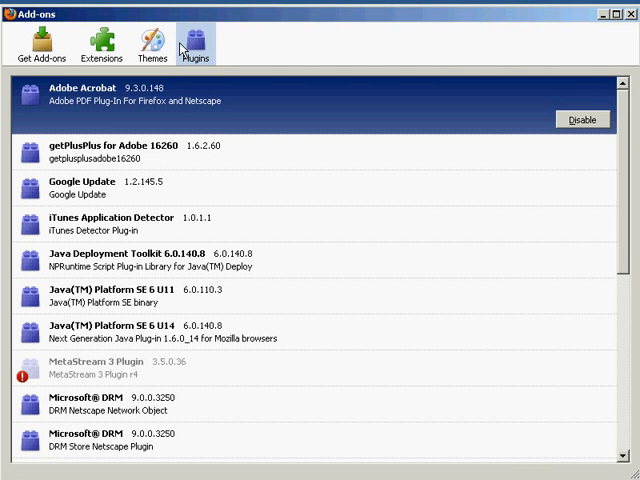
Show the Get Add-ons recommendations such as CoolPreviews, QuickDrag and Read It Later.
click(38, 38)
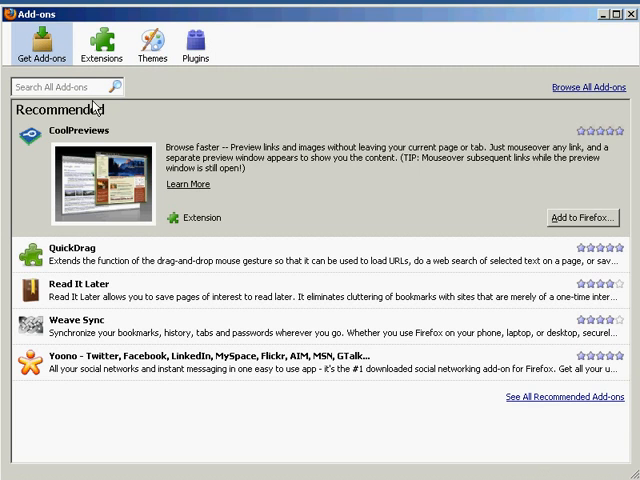
mouse_move(104, 148)
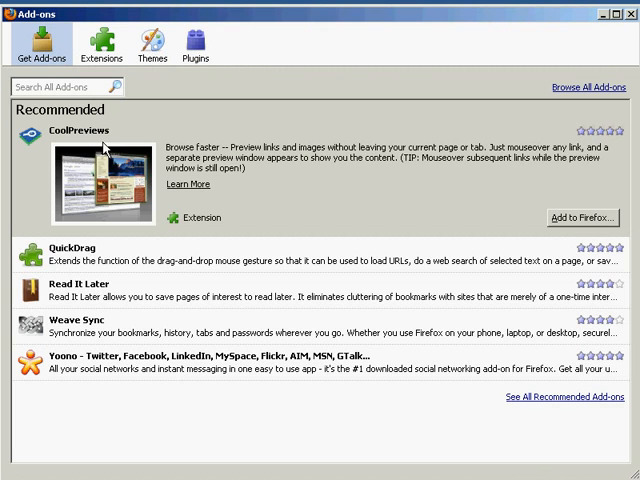
mouse_move(70, 86)
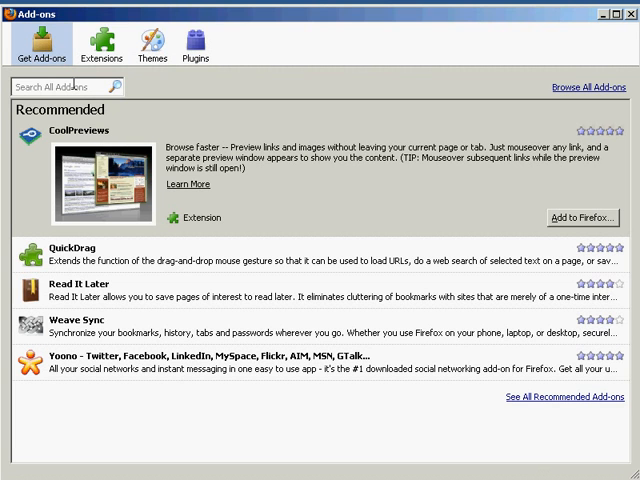
Switch back to the Plugins list with Adobe Acrobat, Google Update and Java.
click(194, 40)
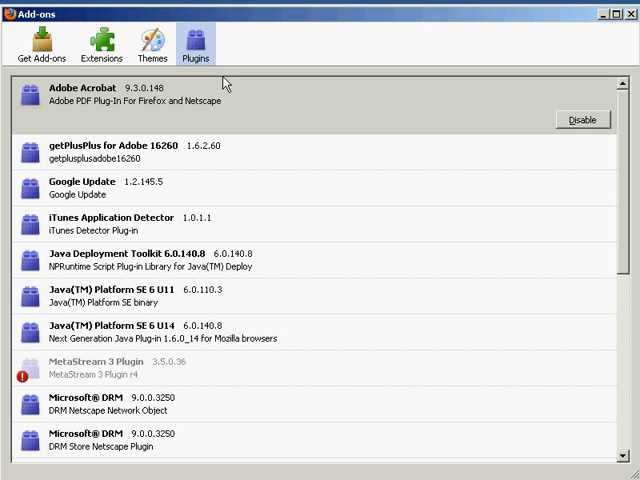
mouse_move(80, 284)
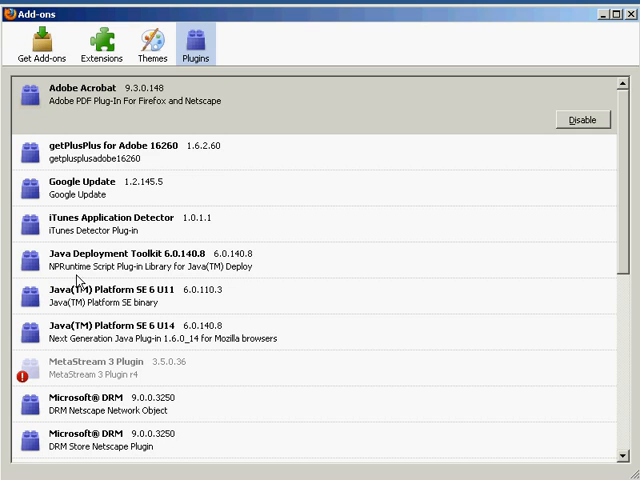
mouse_move(232, 168)
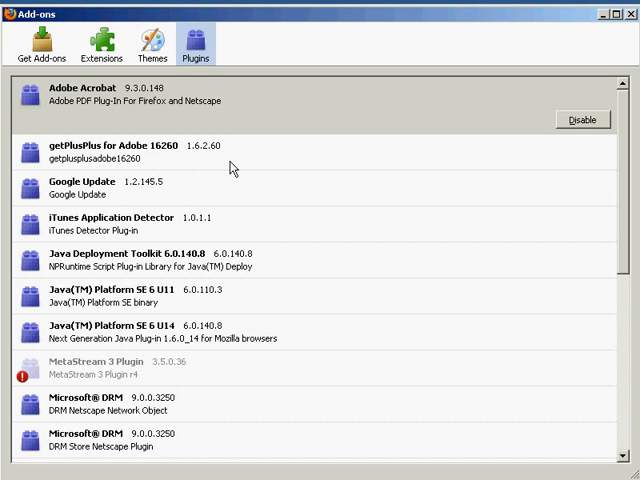
Disable the Adobe Acrobat plugin, leaving the other plugins unchanged.
click(84, 100)
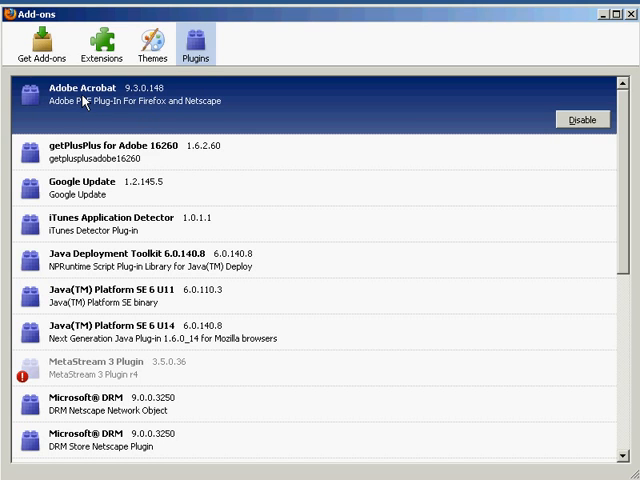
mouse_move(240, 112)
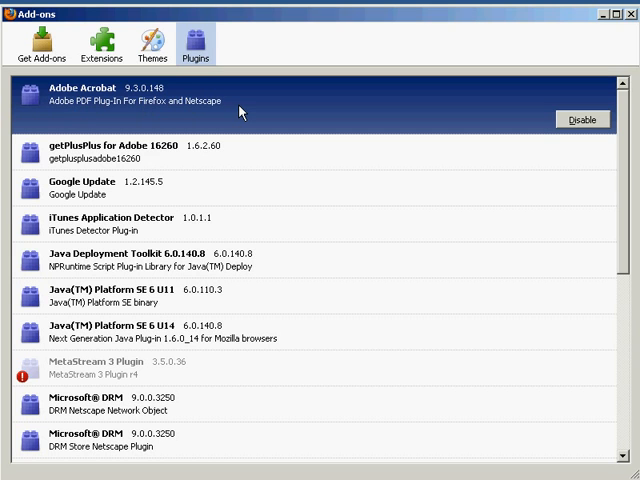
mouse_move(270, 112)
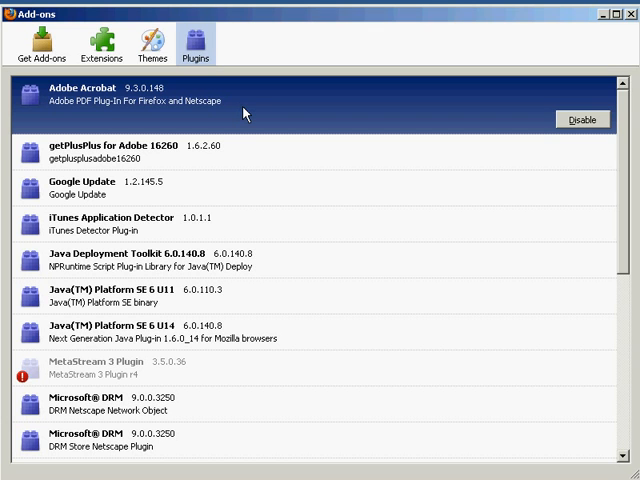
mouse_move(236, 116)
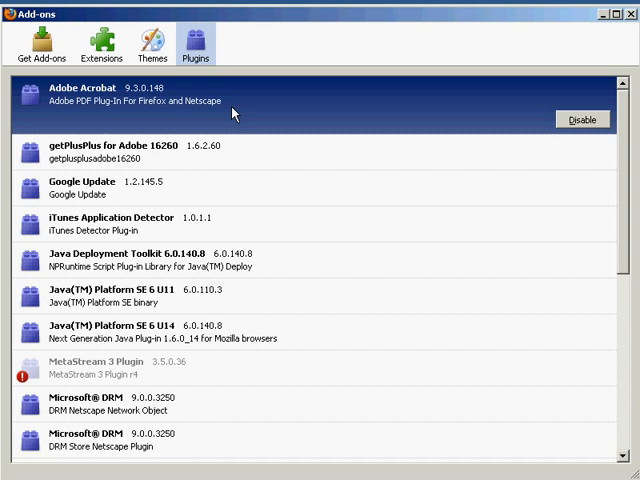
mouse_move(198, 122)
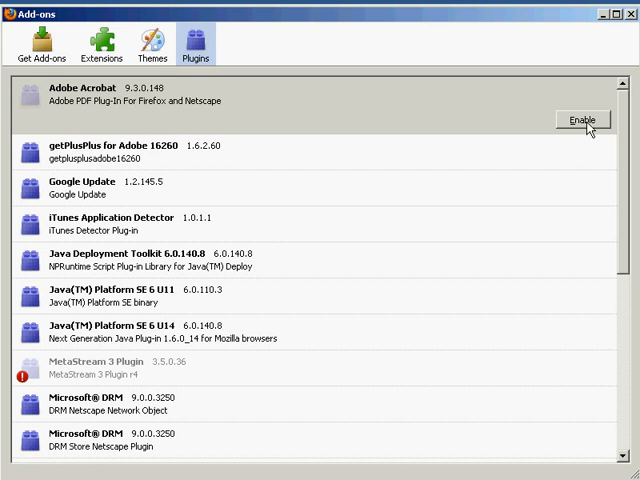
mouse_move(588, 128)
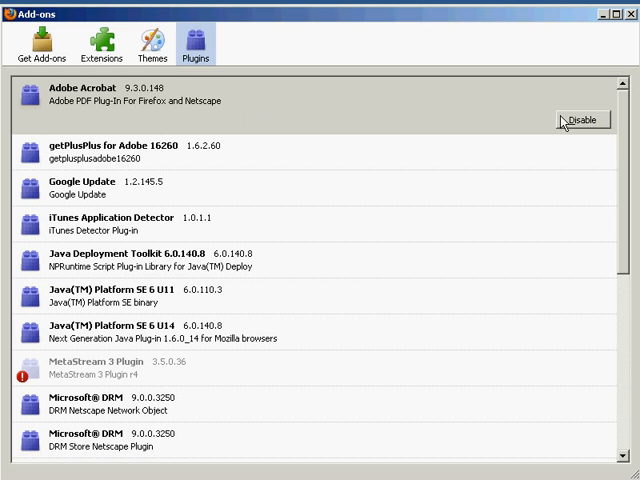
click(582, 120)
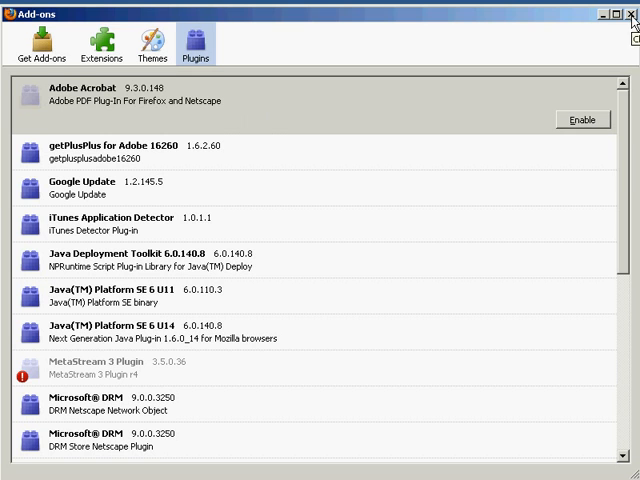
Close the Add-ons window and return to the Google Canada homepage.
click(632, 12)
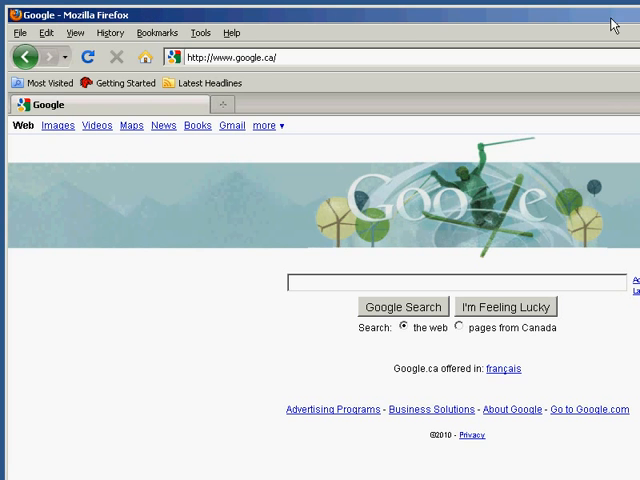
mouse_move(532, 8)
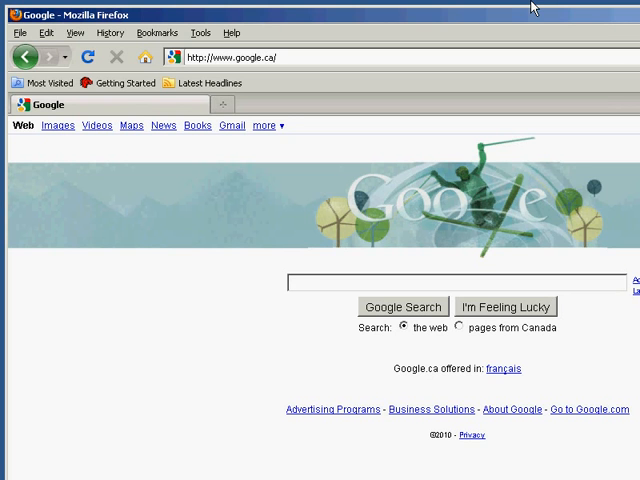